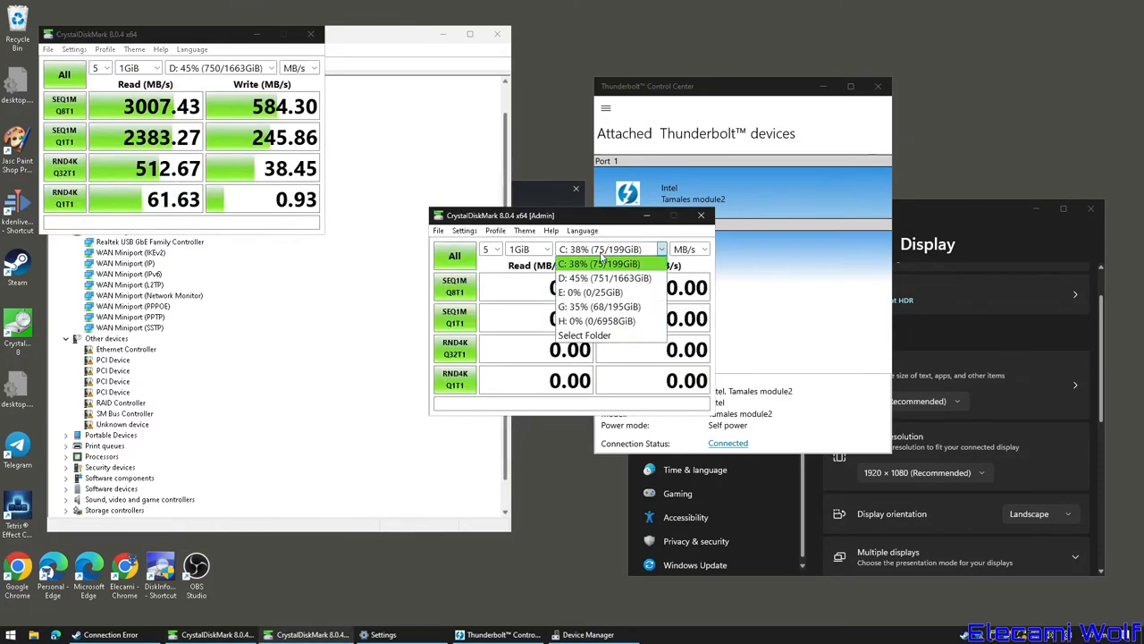
{"action": "mouse_move", "coordinate": [599, 307]}
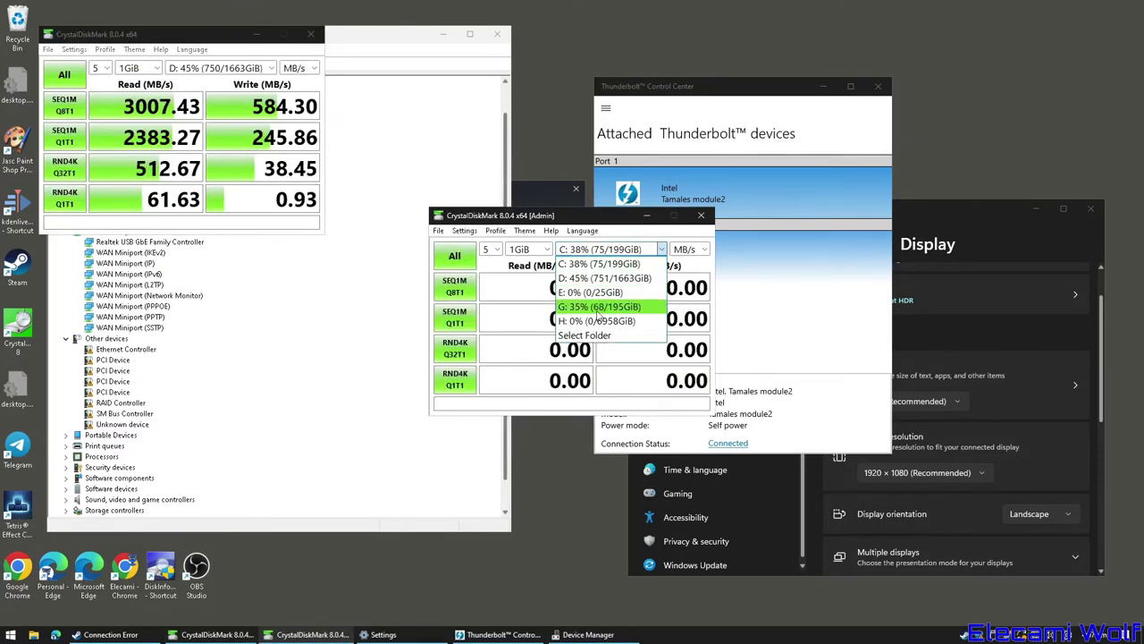
{"action": "mouse_move", "coordinate": [596, 320]}
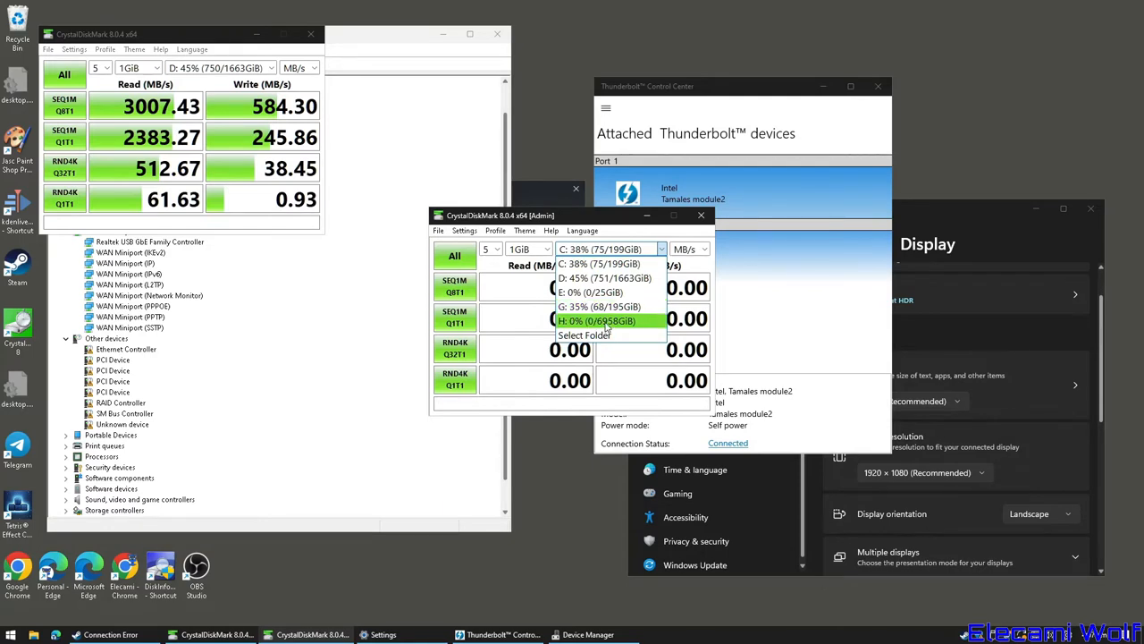
Select drive H: 0% (0/6958GiB) as the second window's benchmark target.
{"action": "left_click", "coordinate": [597, 320]}
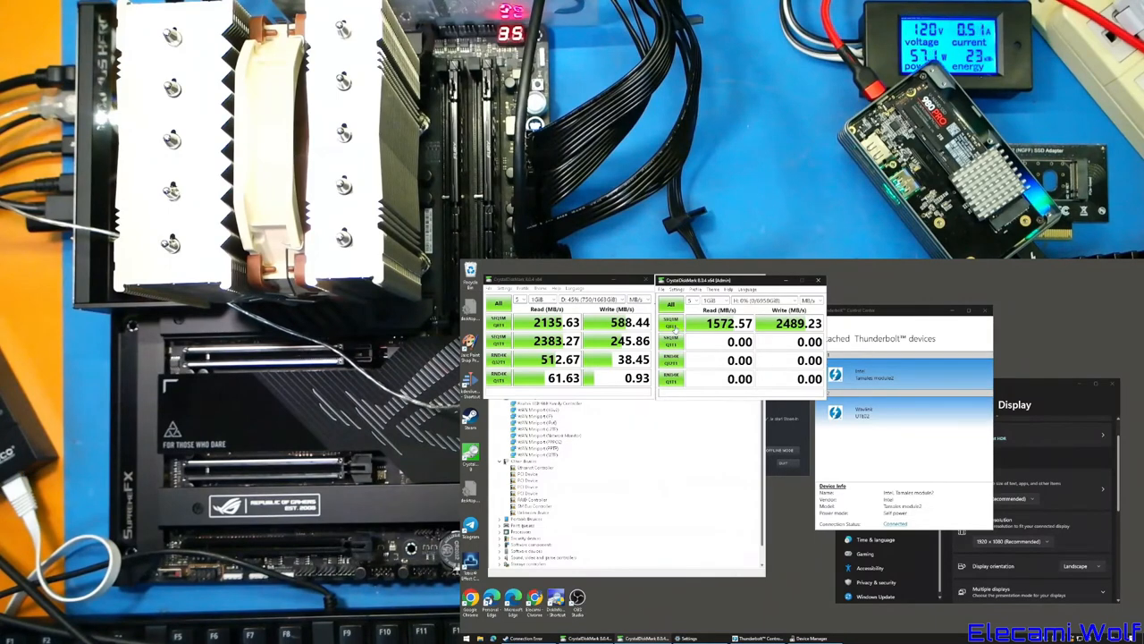
Rerun the SEQ1M sequential test on drive H: to get 2877.40 MB/s read, 2814.18 write.
{"action": "left_click", "coordinate": [669, 305]}
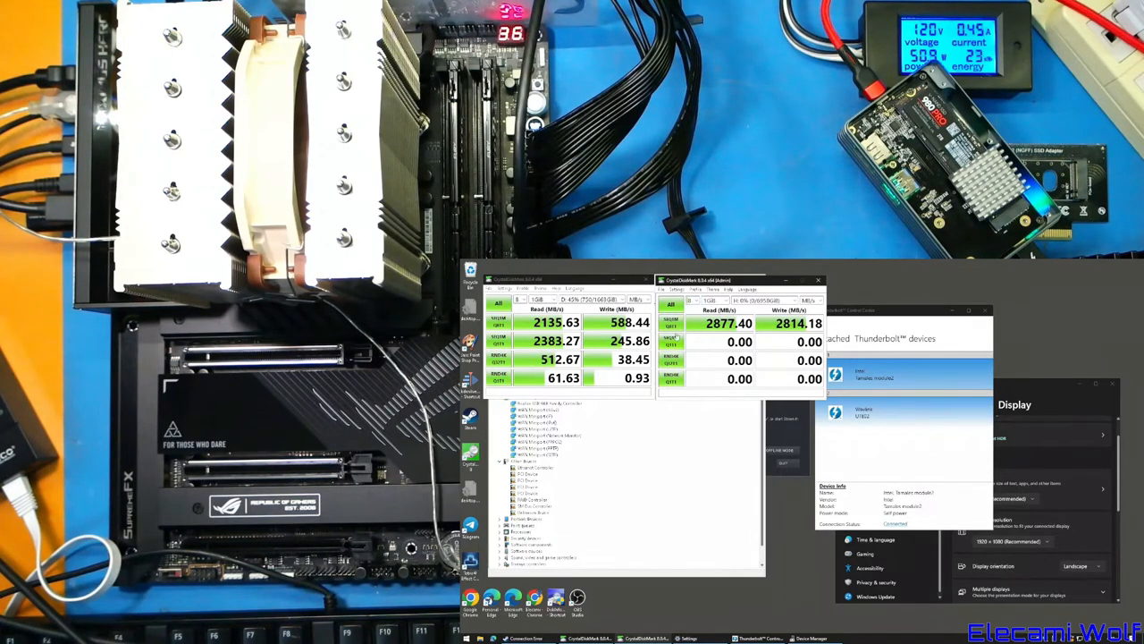
Start another SEQ1M sequential benchmark run on drive H:.
{"action": "left_click", "coordinate": [670, 304]}
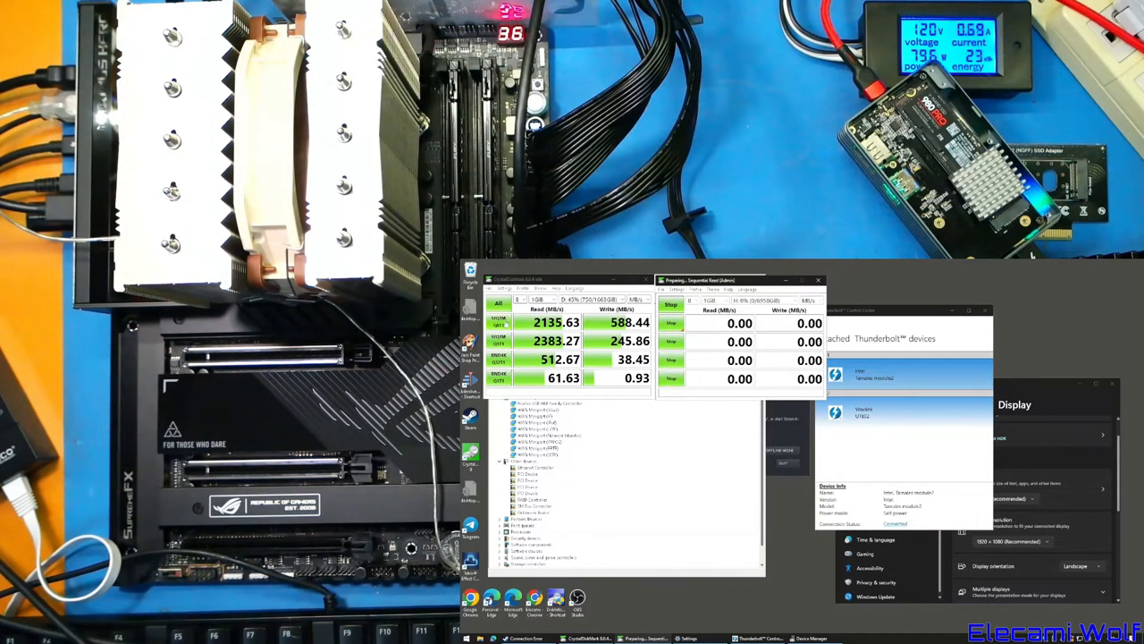